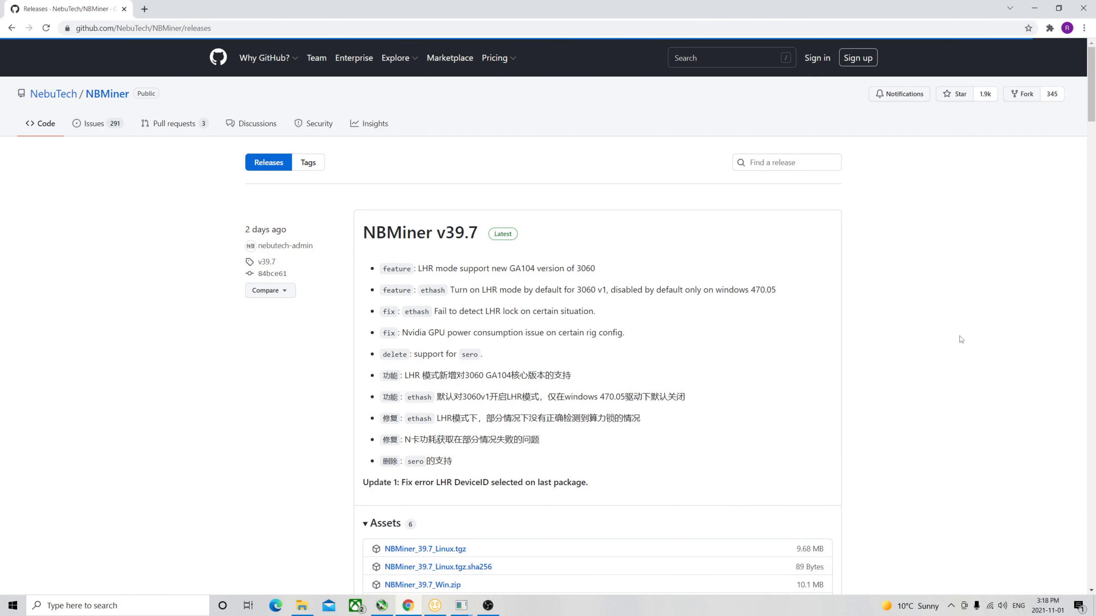
mouse_move(936, 357)
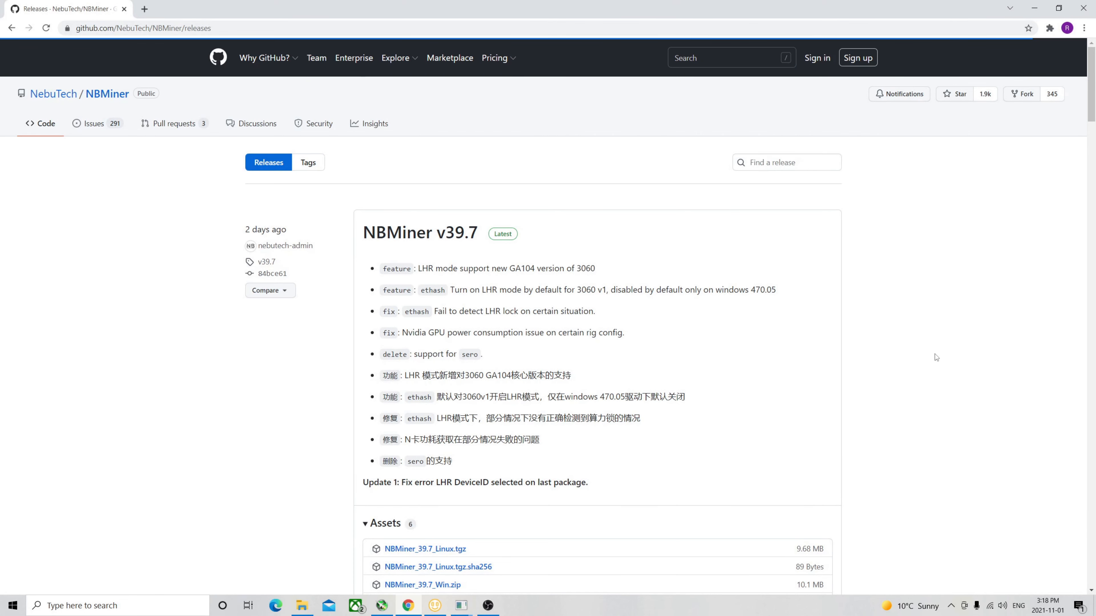
mouse_move(501, 221)
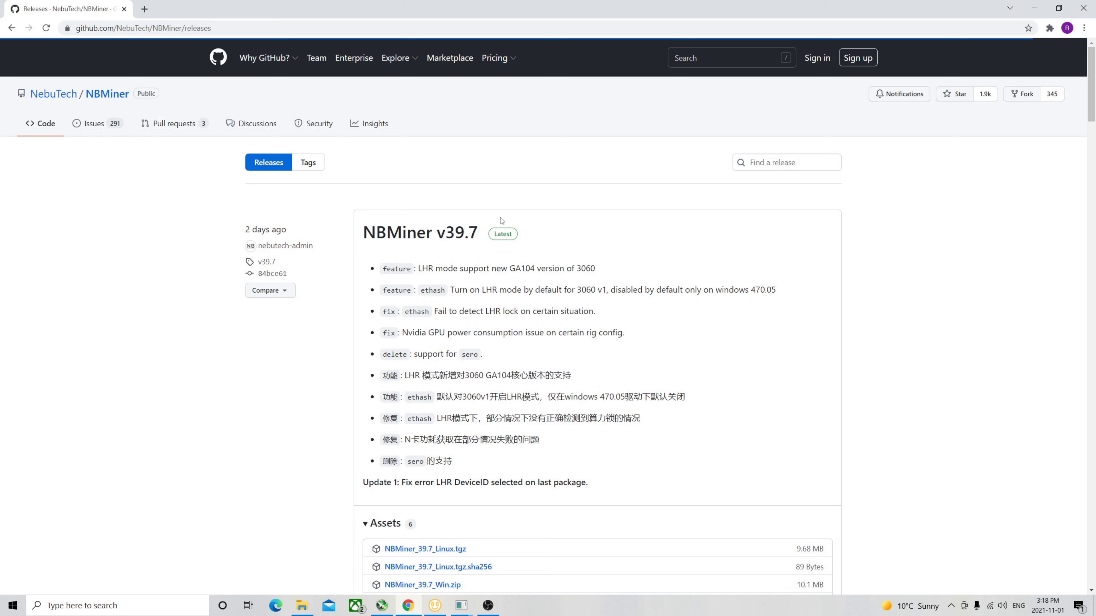
mouse_move(534, 247)
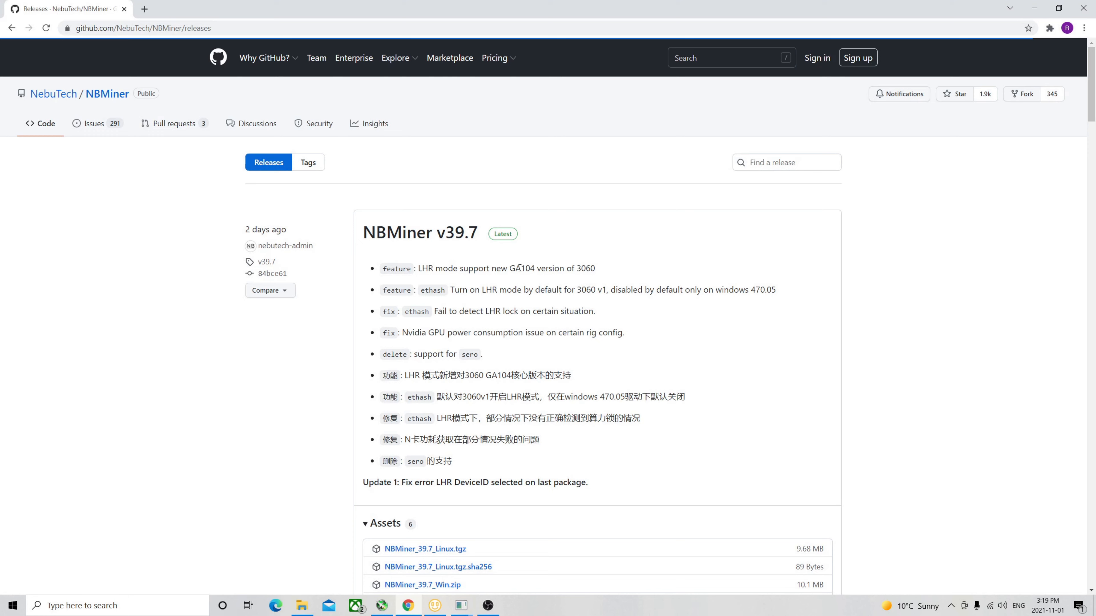
mouse_move(494, 284)
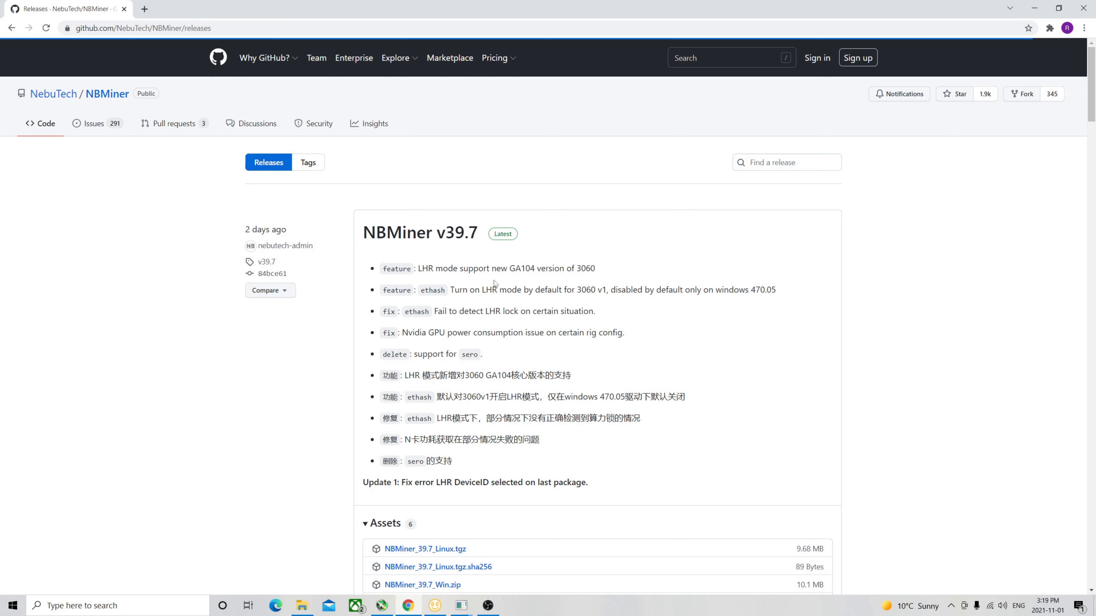
mouse_move(596, 301)
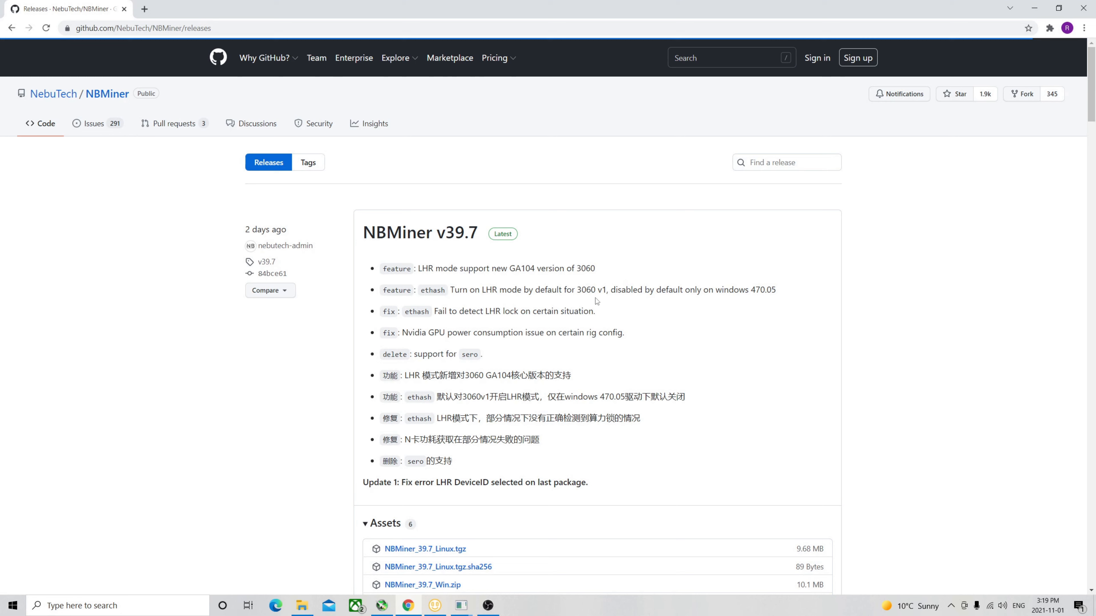
mouse_move(408, 320)
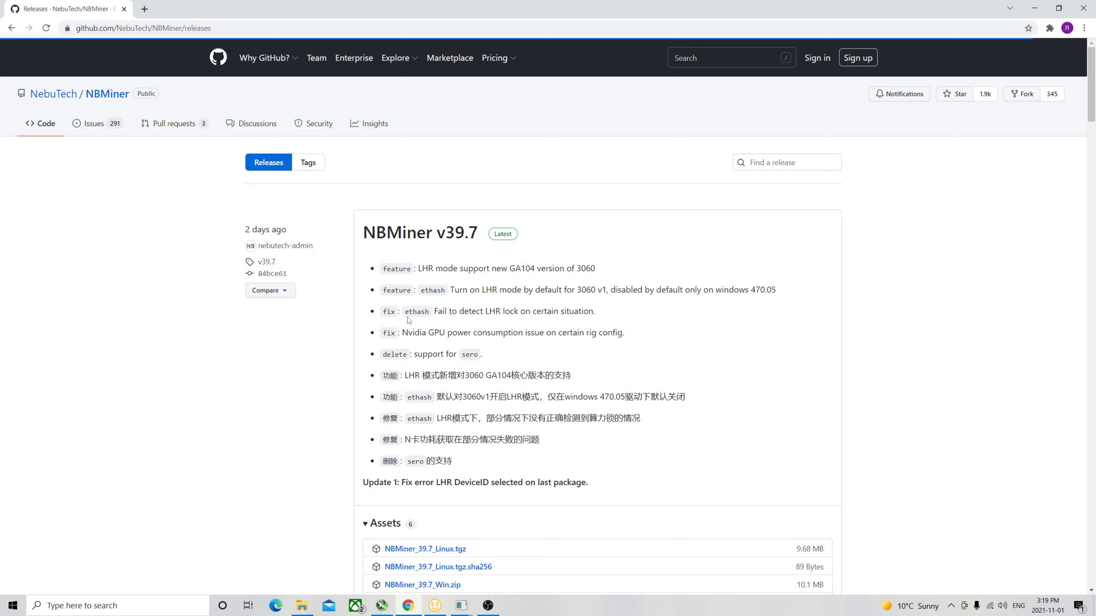
mouse_move(480, 256)
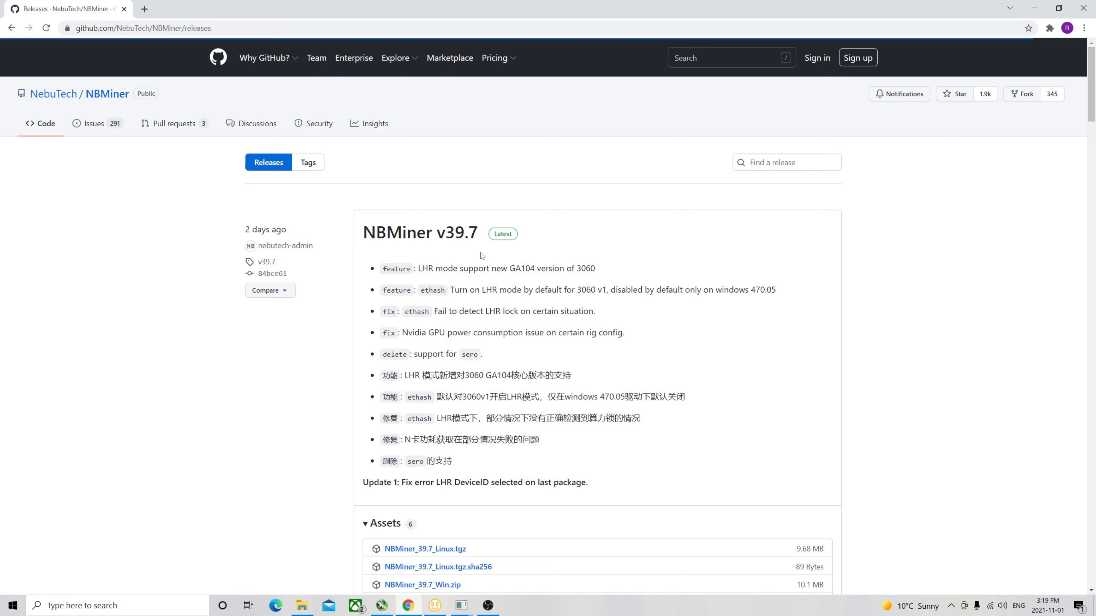
mouse_move(492, 265)
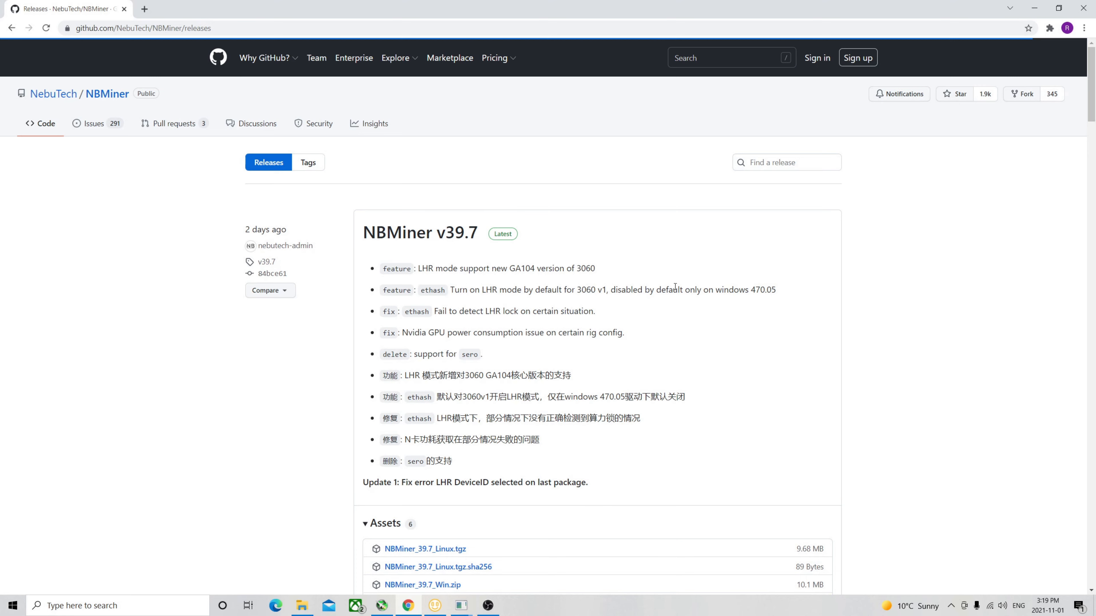
- Scroll to the release Assets listing NBMiner_39.7_Win.zip, then bring NiceHash Miner to the front
scroll(down, 3)
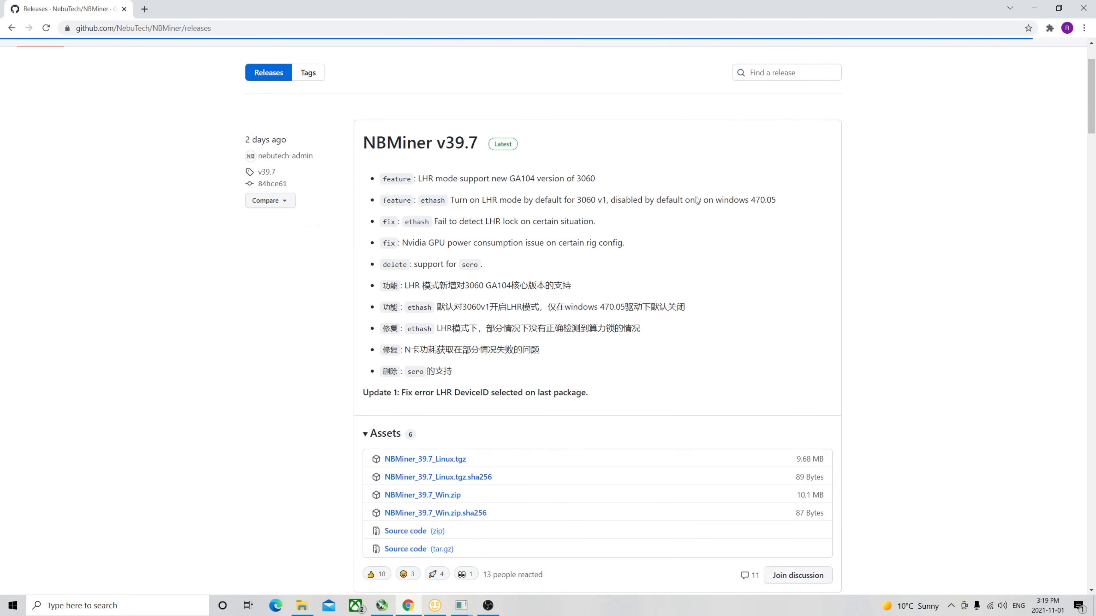
scroll(down, 3)
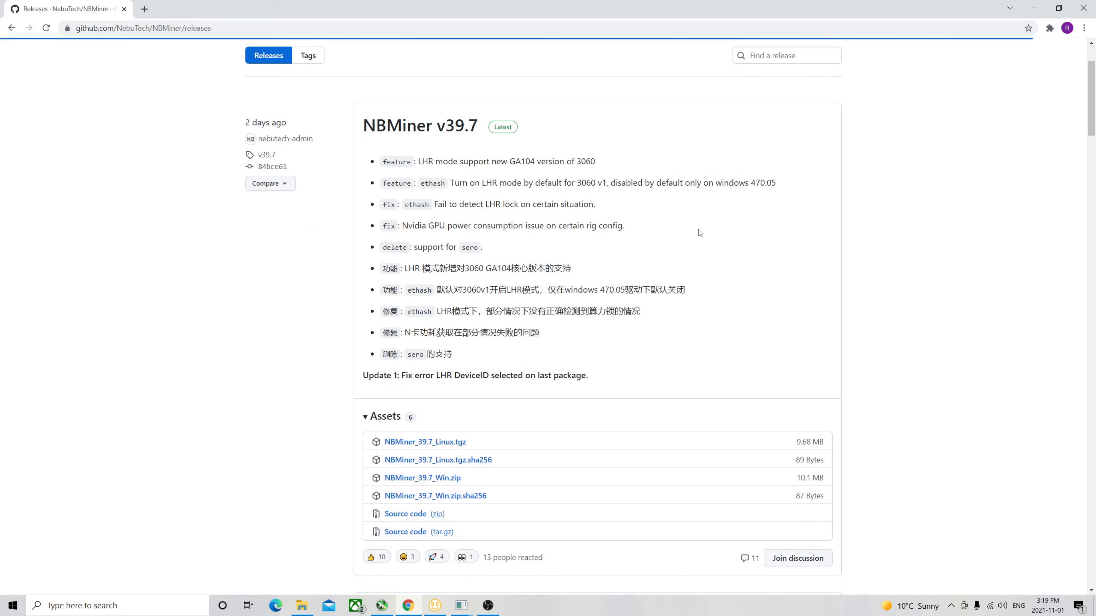
mouse_move(784, 186)
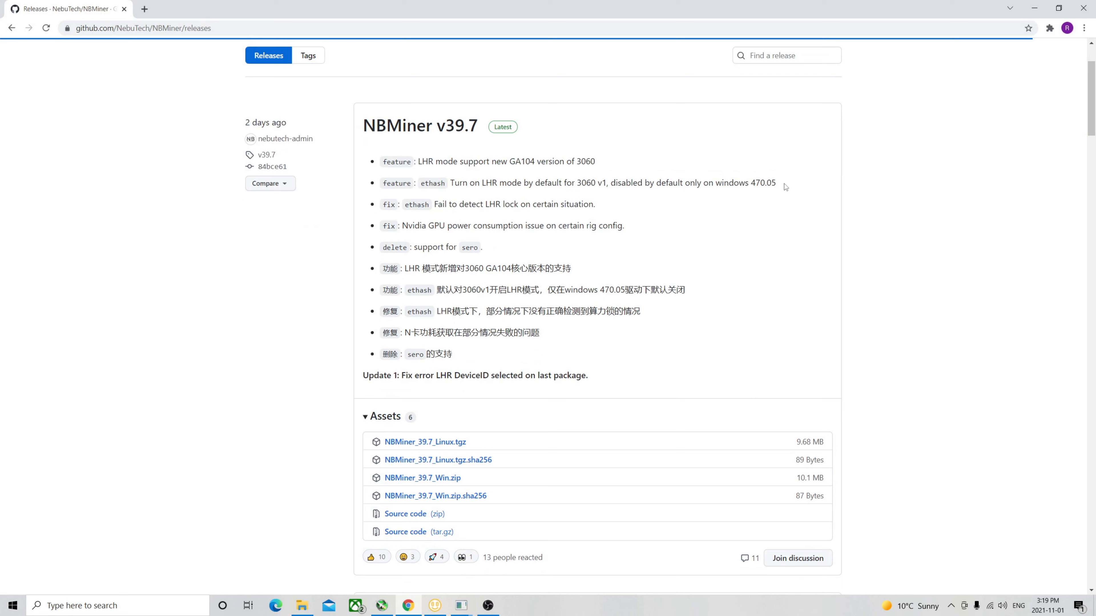
mouse_move(725, 211)
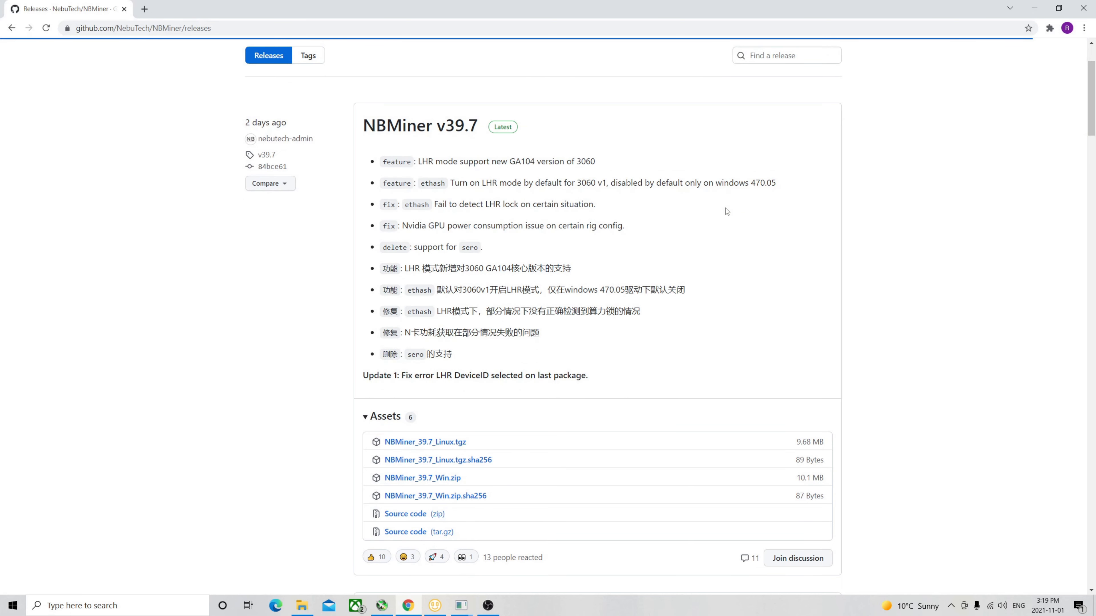
mouse_move(676, 245)
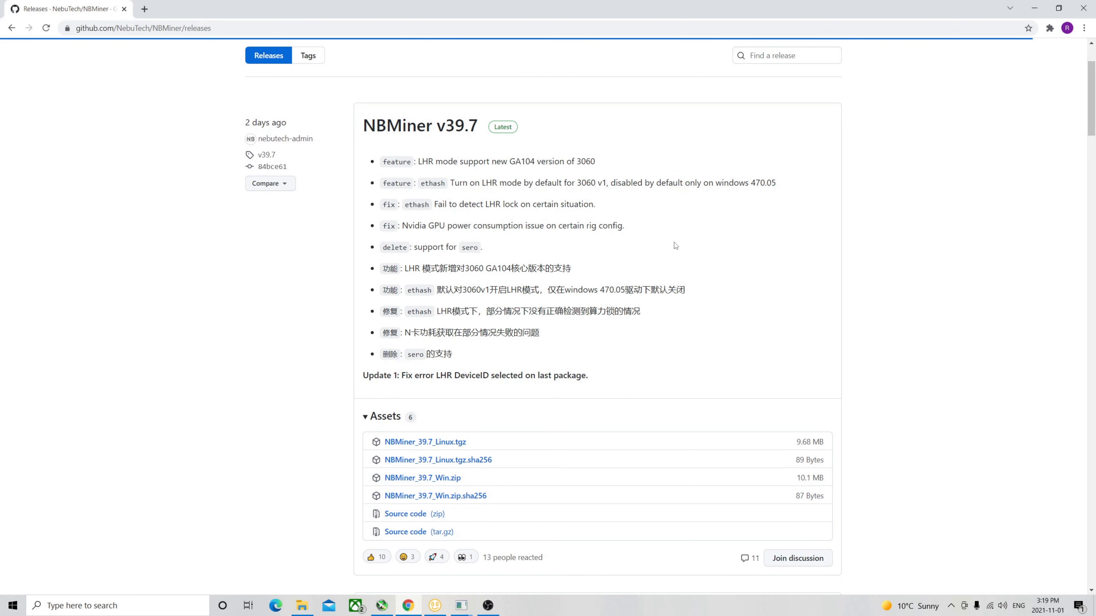
scroll(down, 3)
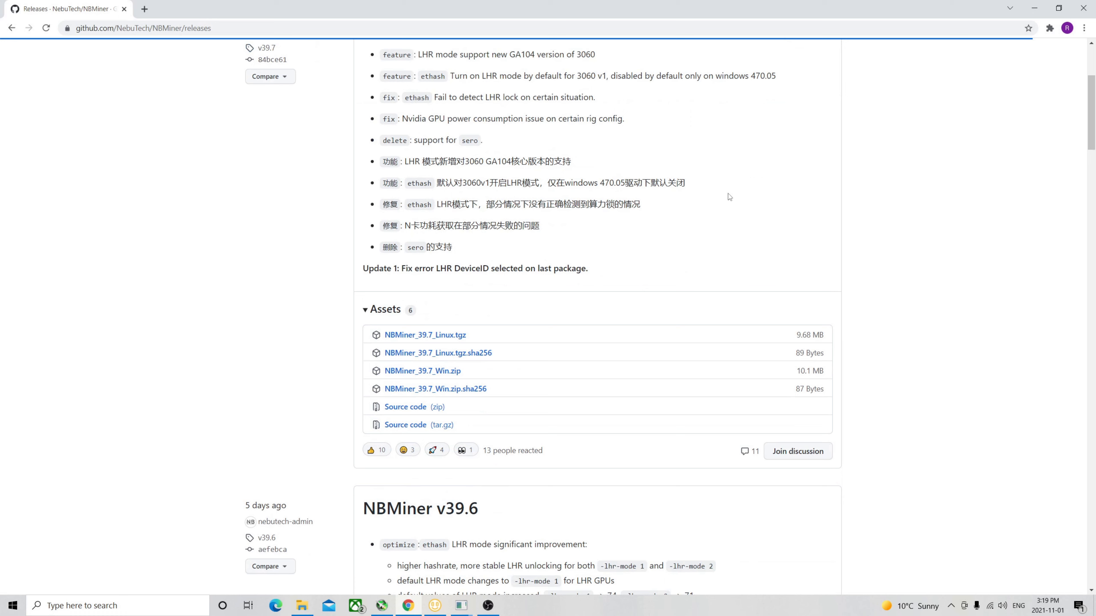
mouse_move(423, 371)
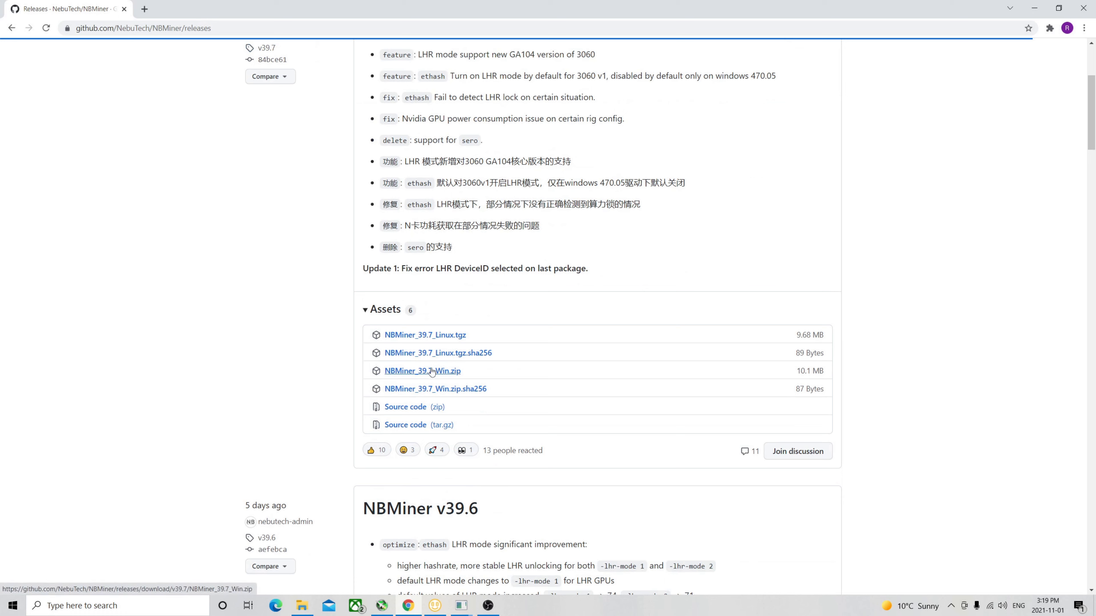
mouse_move(423, 373)
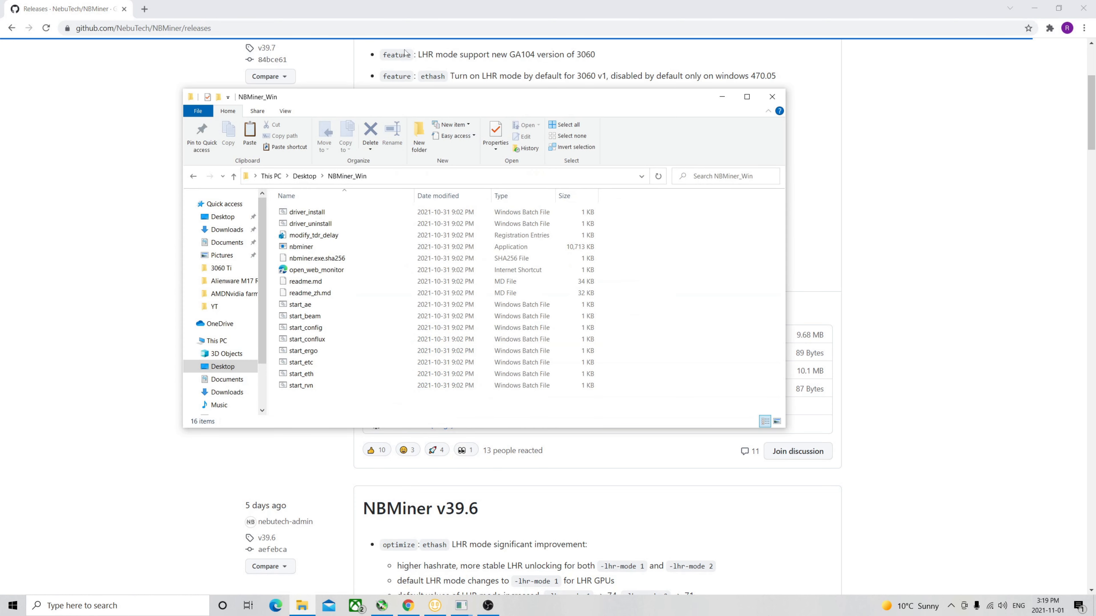
click(310, 223)
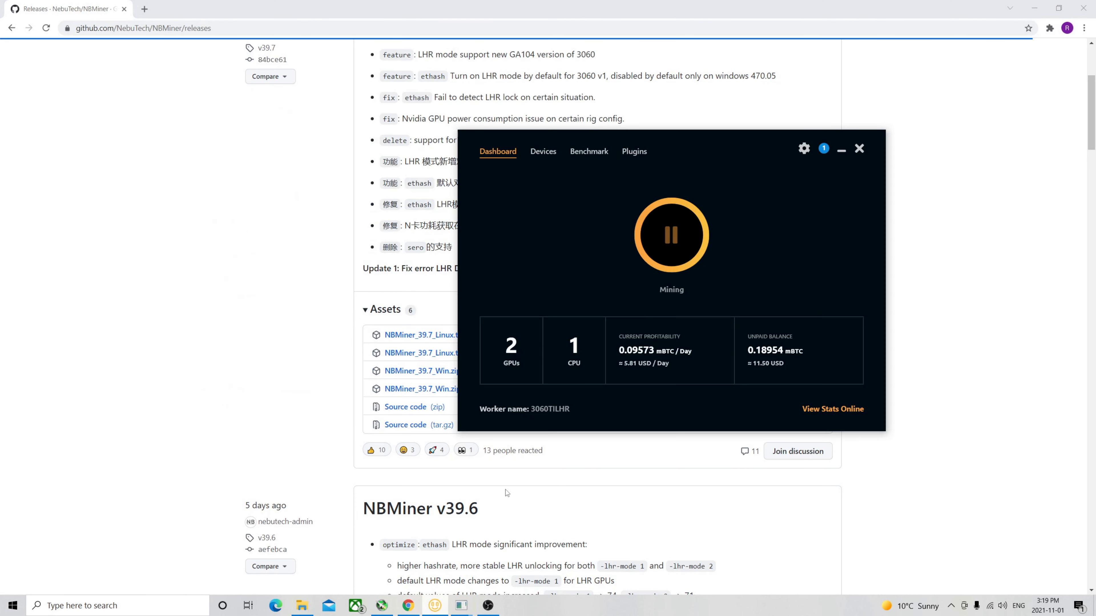
- From the Plugins list, reveal the NBMiner plugin's internals folder on disk
click(633, 152)
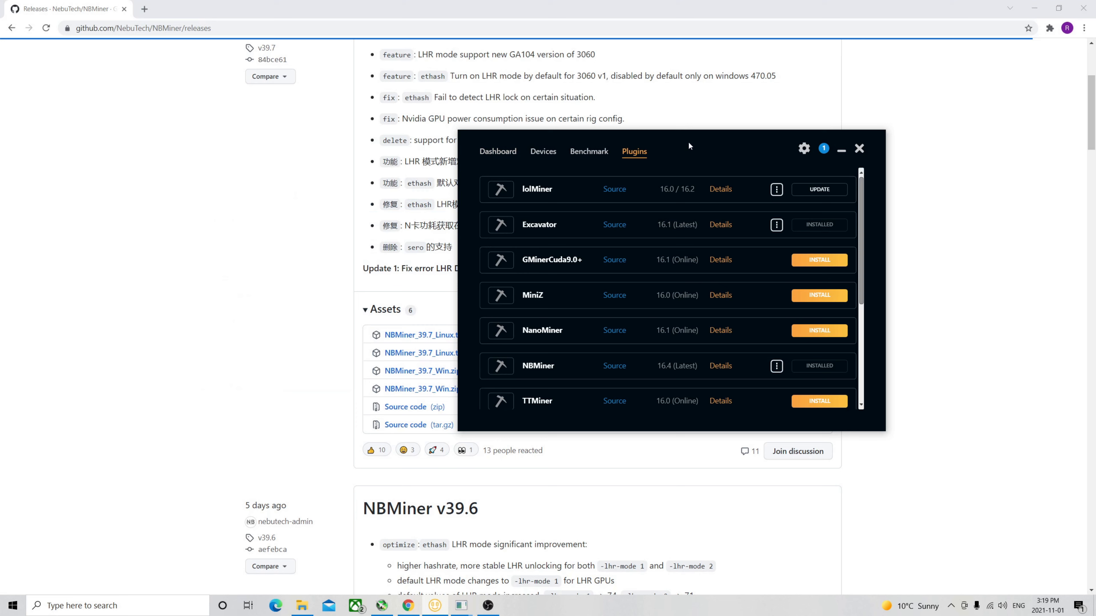
mouse_move(648, 192)
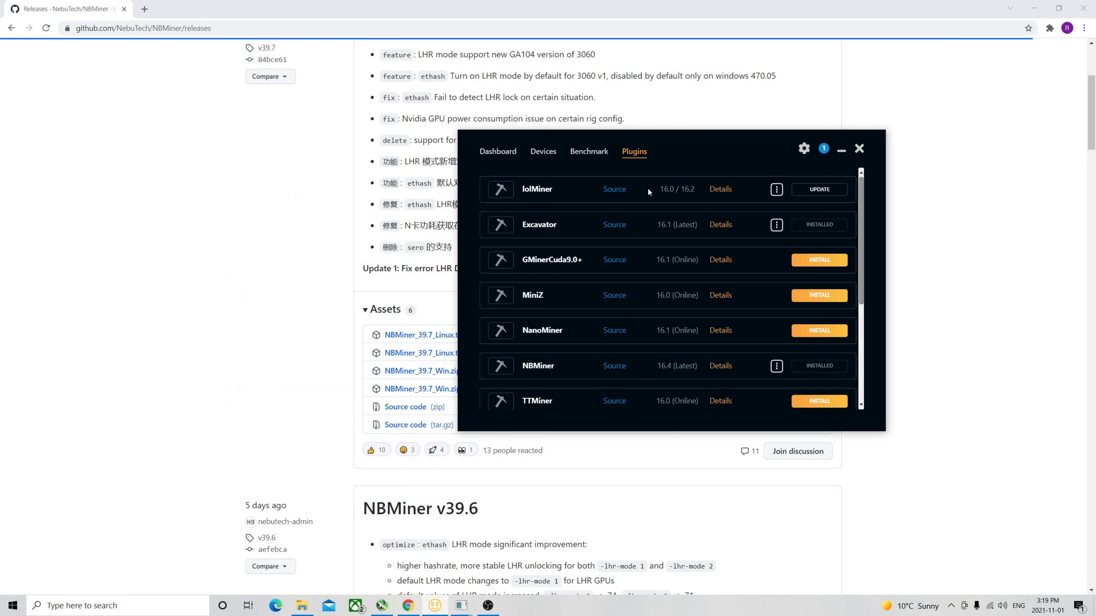
click(776, 365)
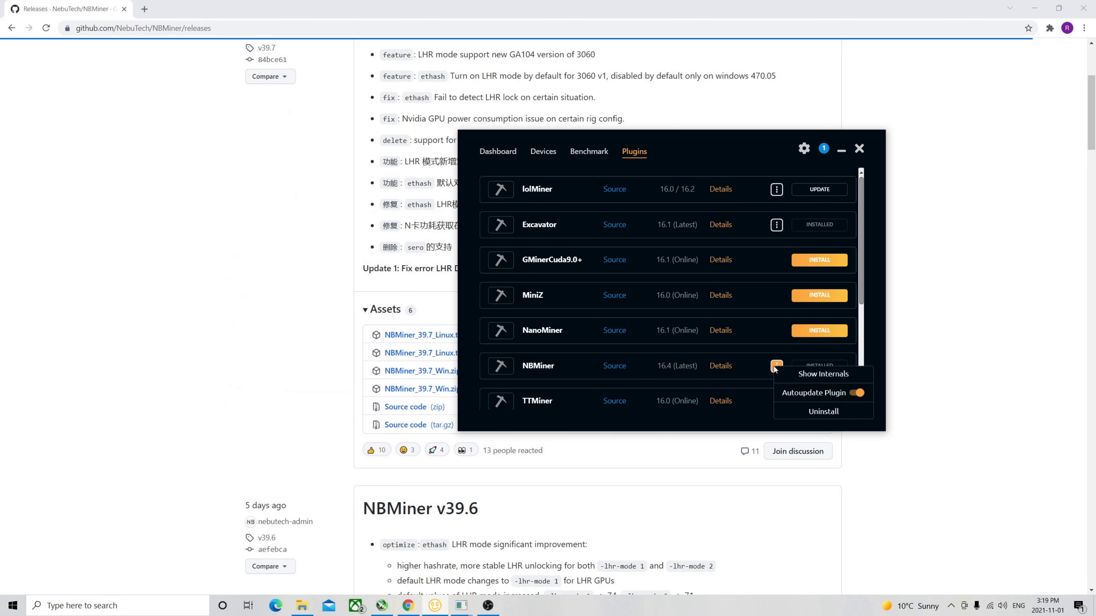
click(823, 374)
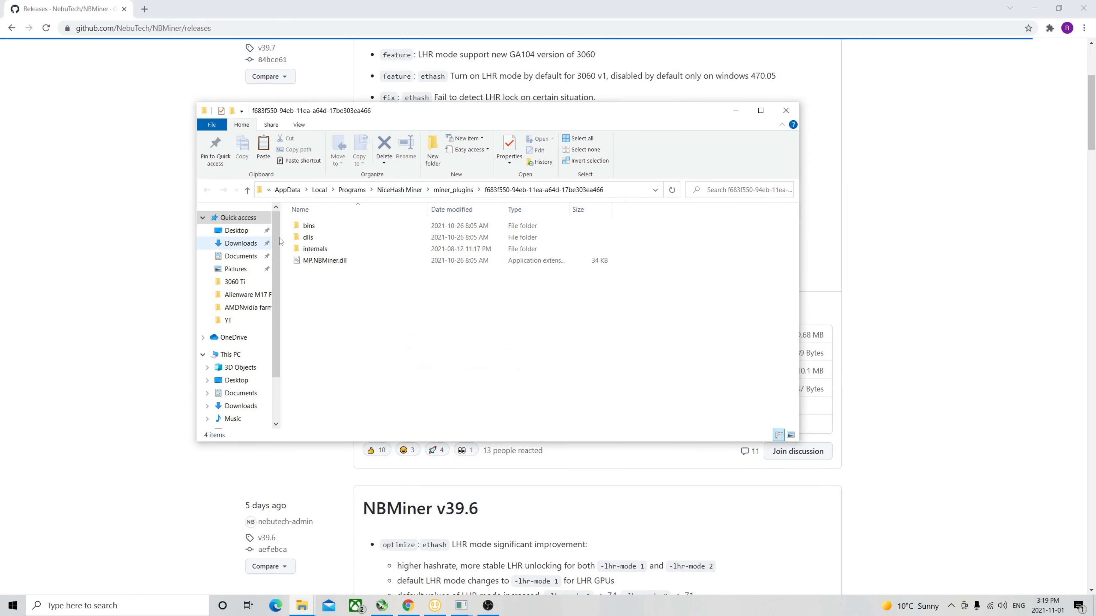
- Browse into bins\16.4 to check the NBMiner_Win files, then close Explorer
double_click(308, 225)
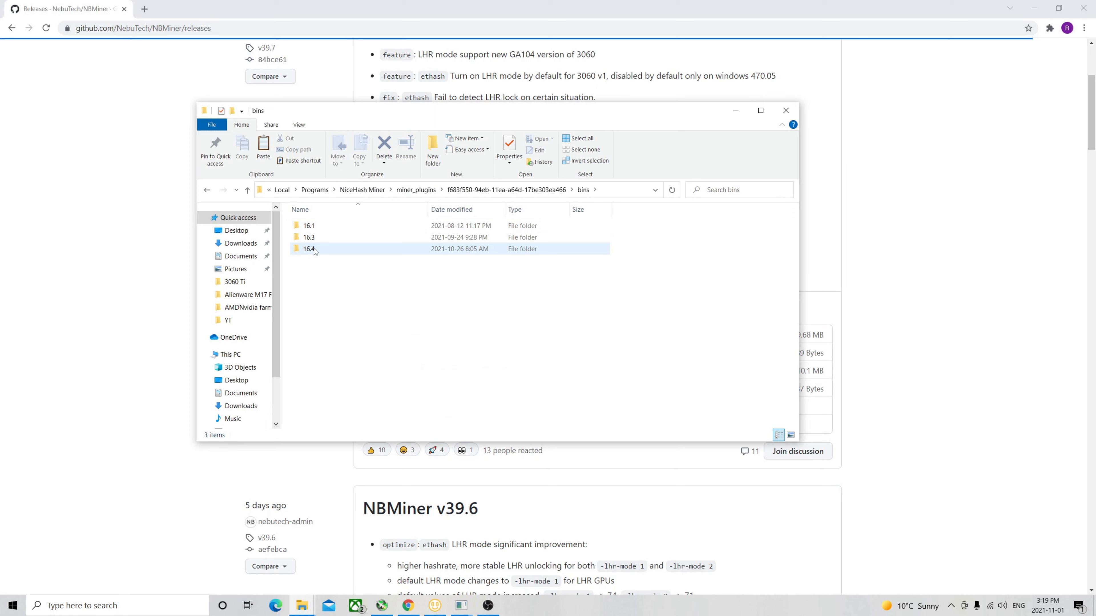
double_click(309, 249)
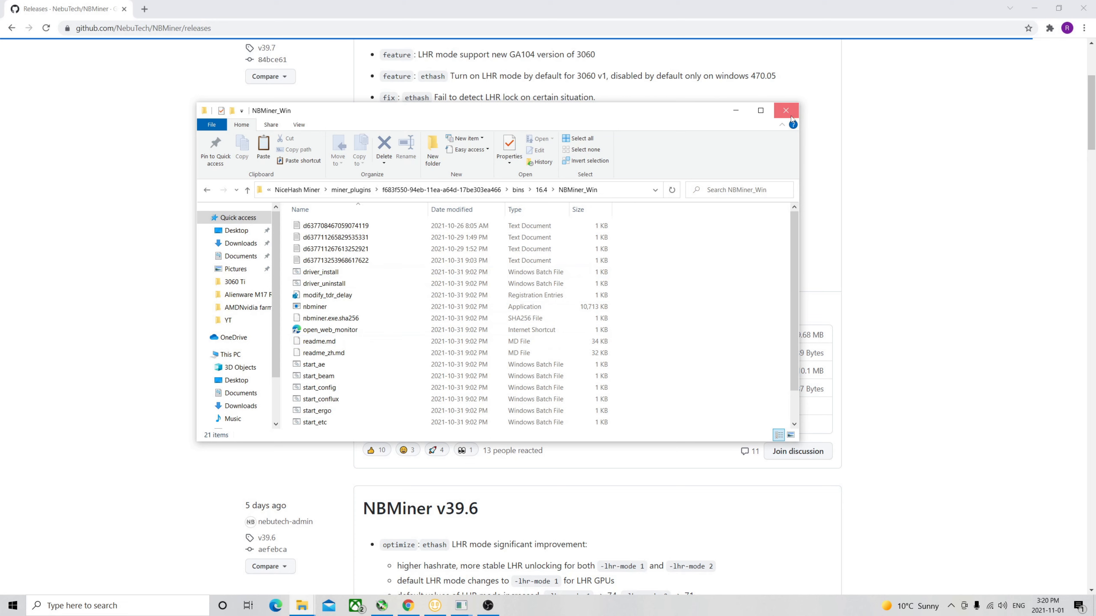
click(785, 110)
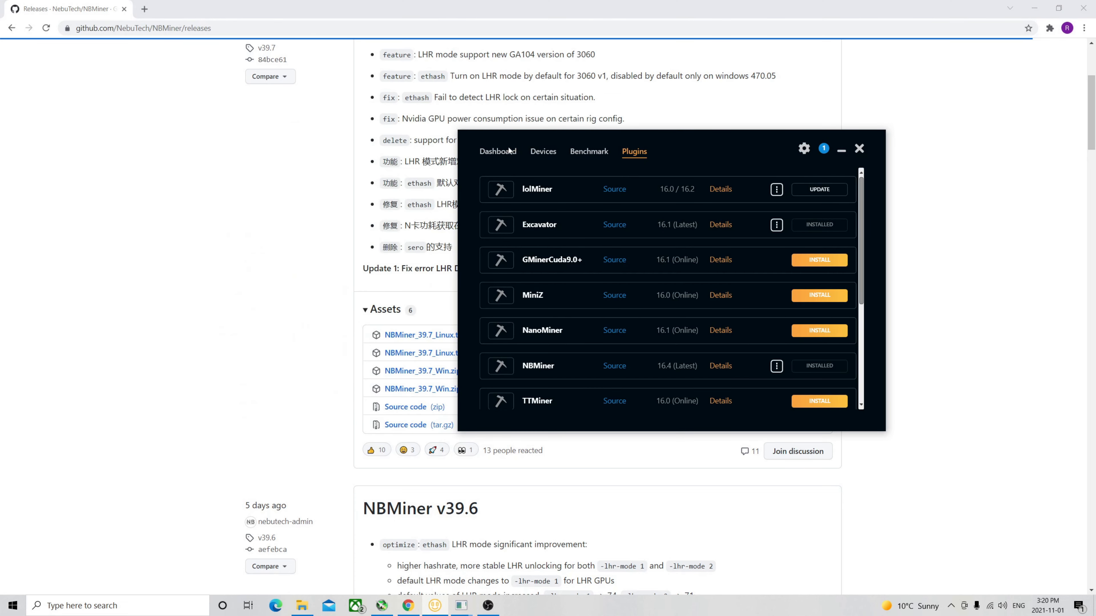
- Return to the Dashboard and start mining with the NBMiner v39.7 console
click(497, 152)
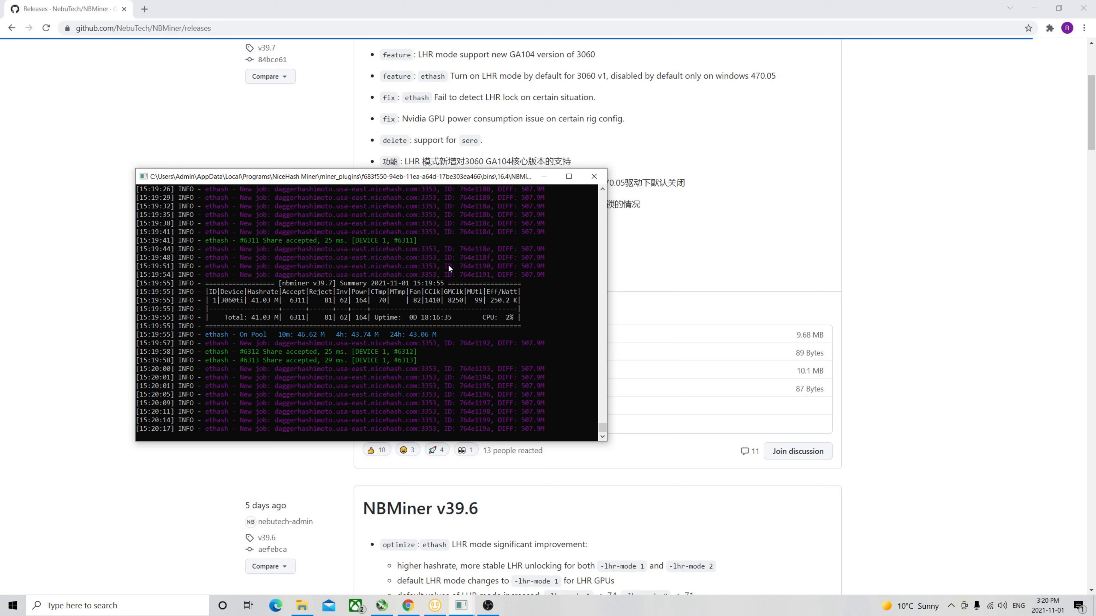
mouse_move(498, 324)
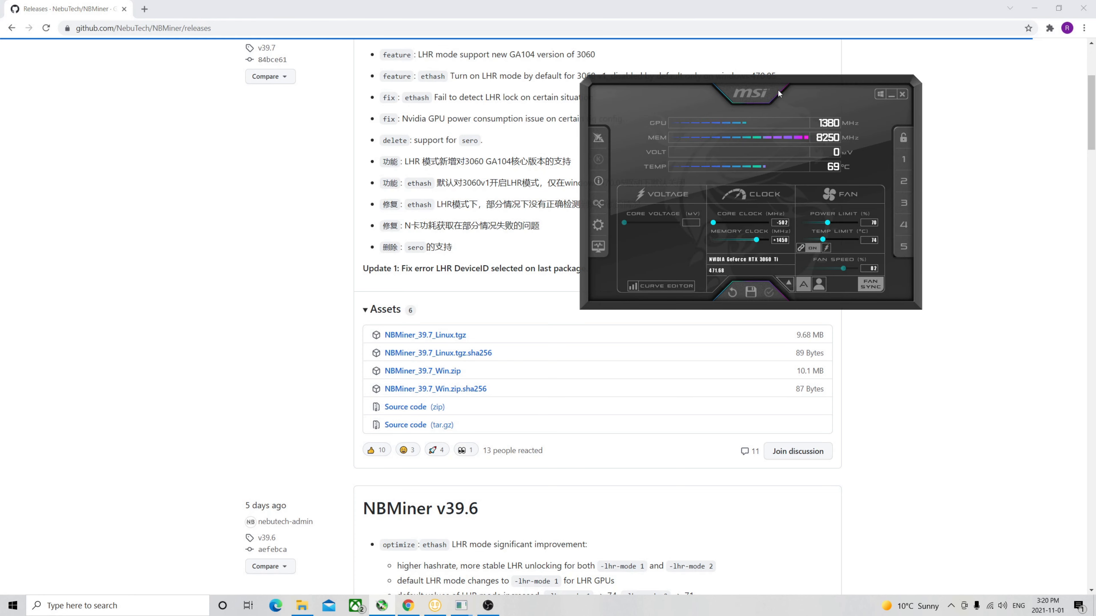
- Centre the Afterburner window showing -507 core, +1450 memory and power limit sliders
drag(749, 94, 634, 137)
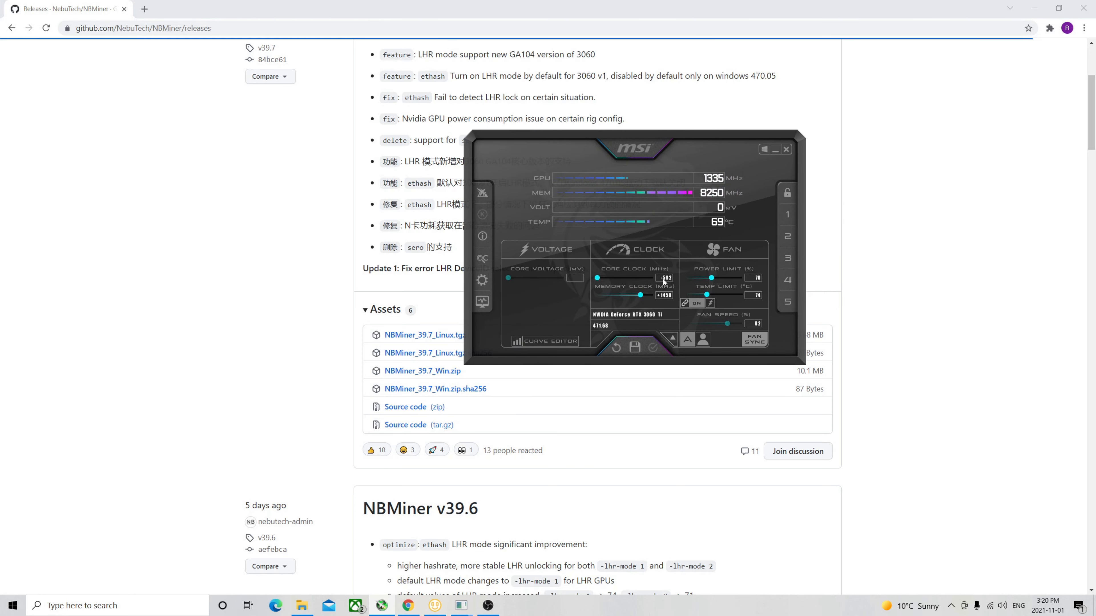
mouse_move(663, 278)
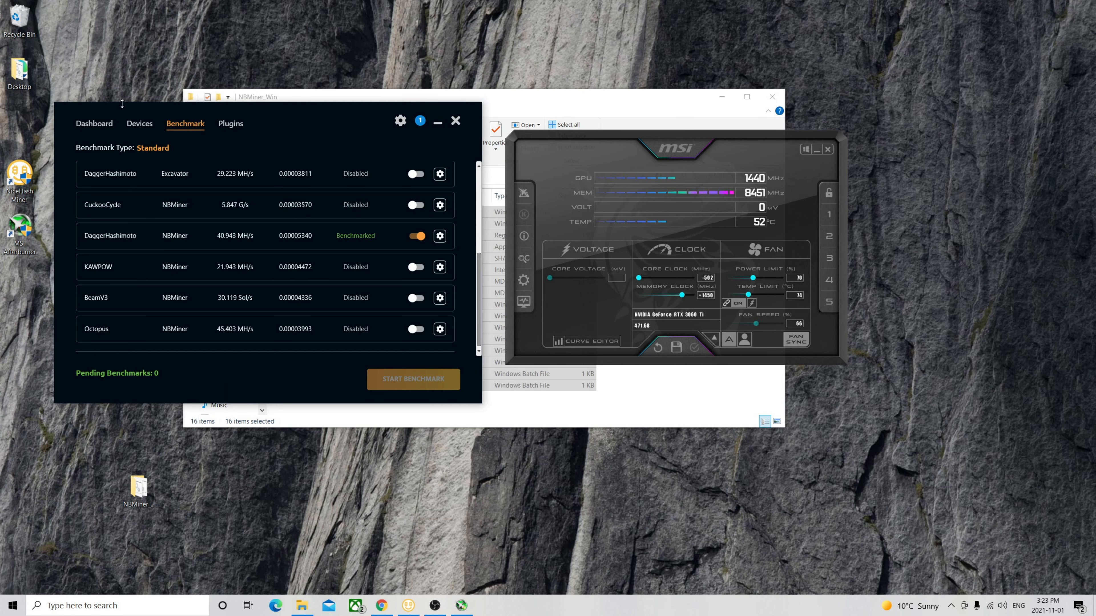
- In Benchmark, set NBMiner DaggerHashimoto's Extra Launch Parameters to -lhr-mode 1
click(94, 124)
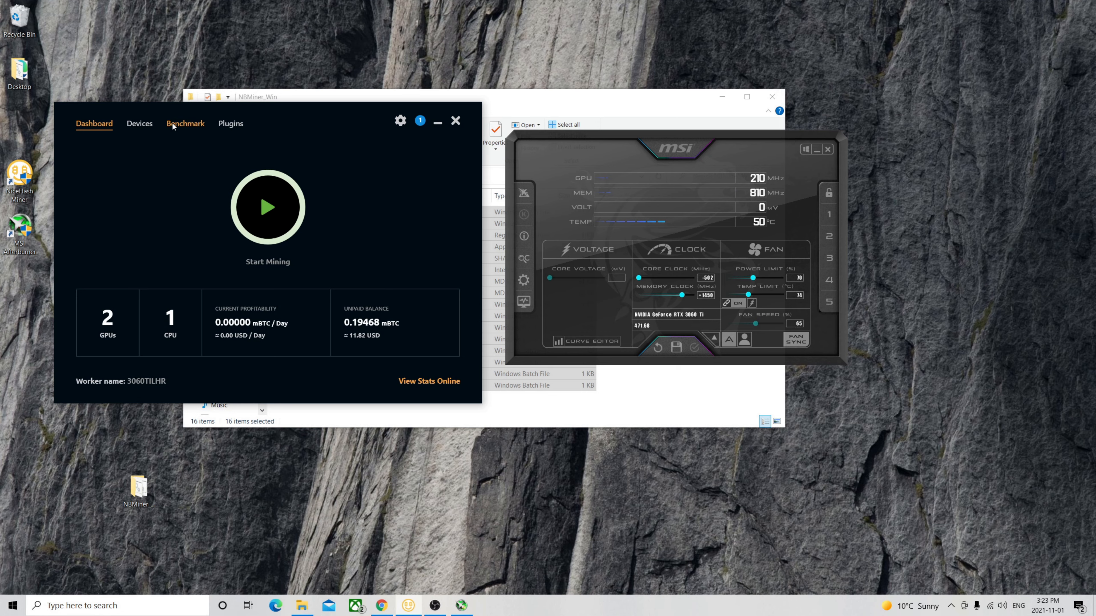
click(185, 124)
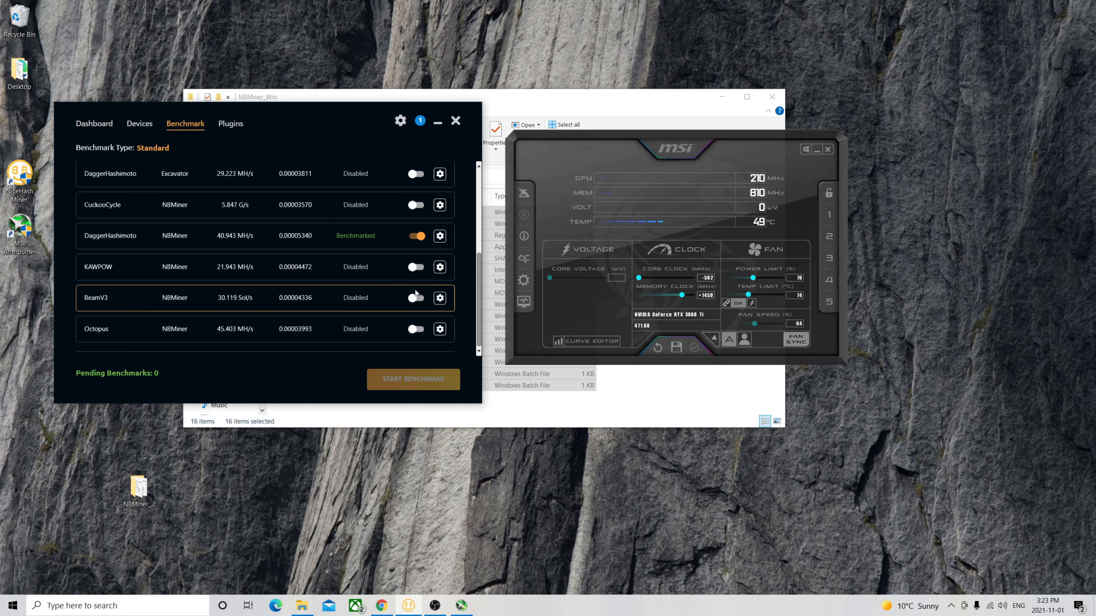
click(440, 236)
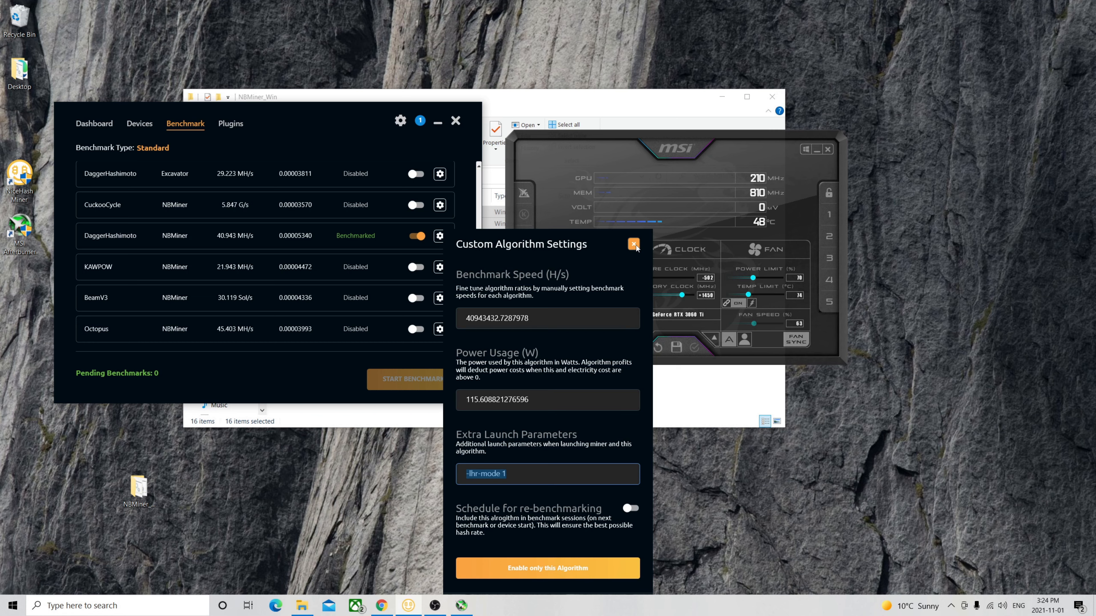
click(635, 245)
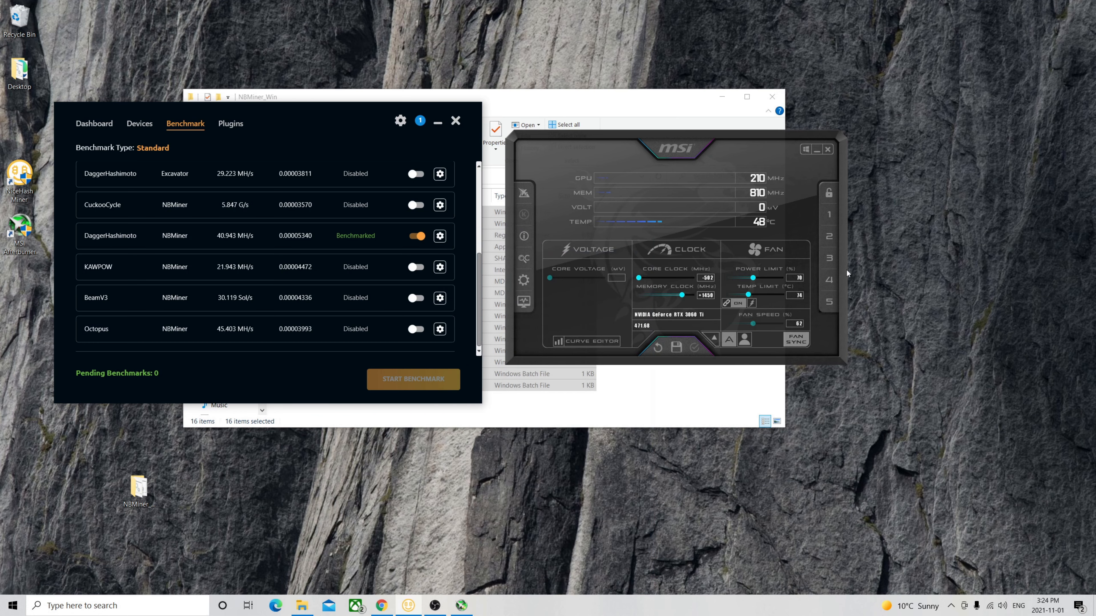
mouse_move(695, 268)
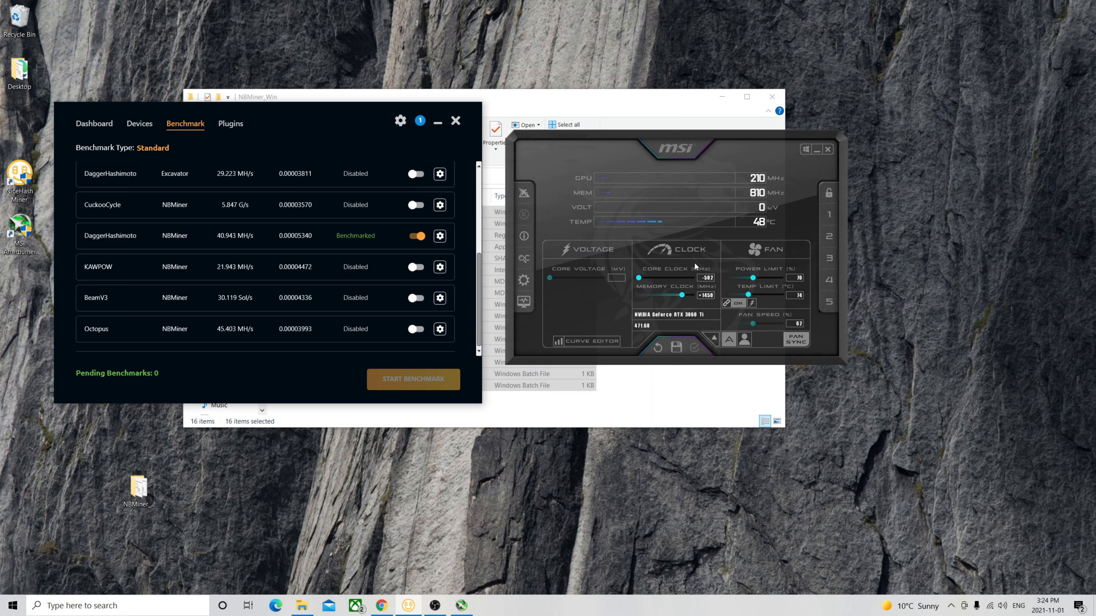
mouse_move(604, 415)
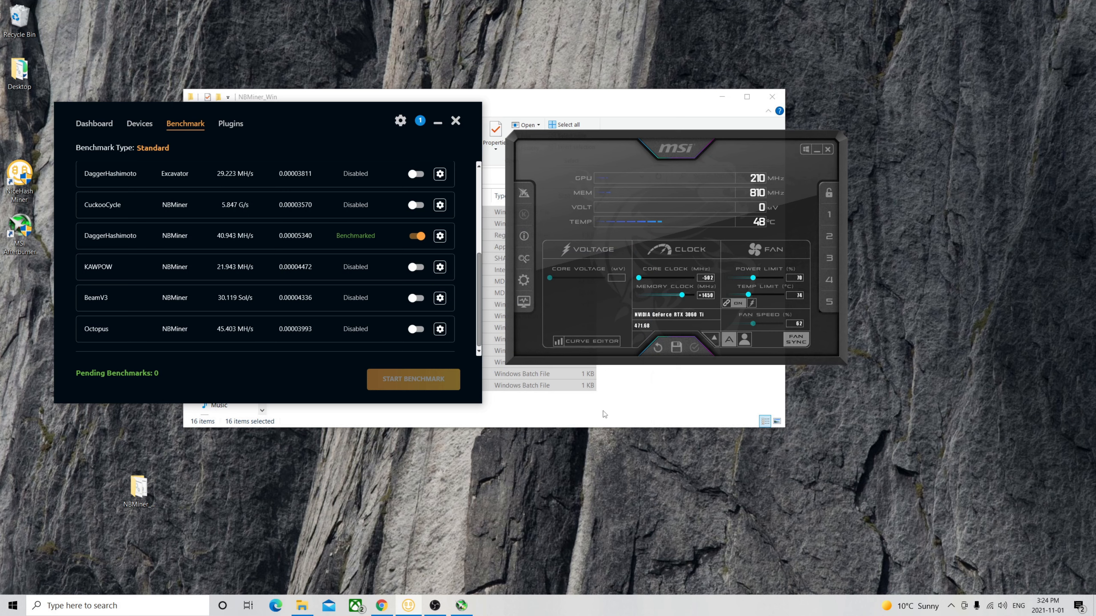
mouse_move(435, 560)
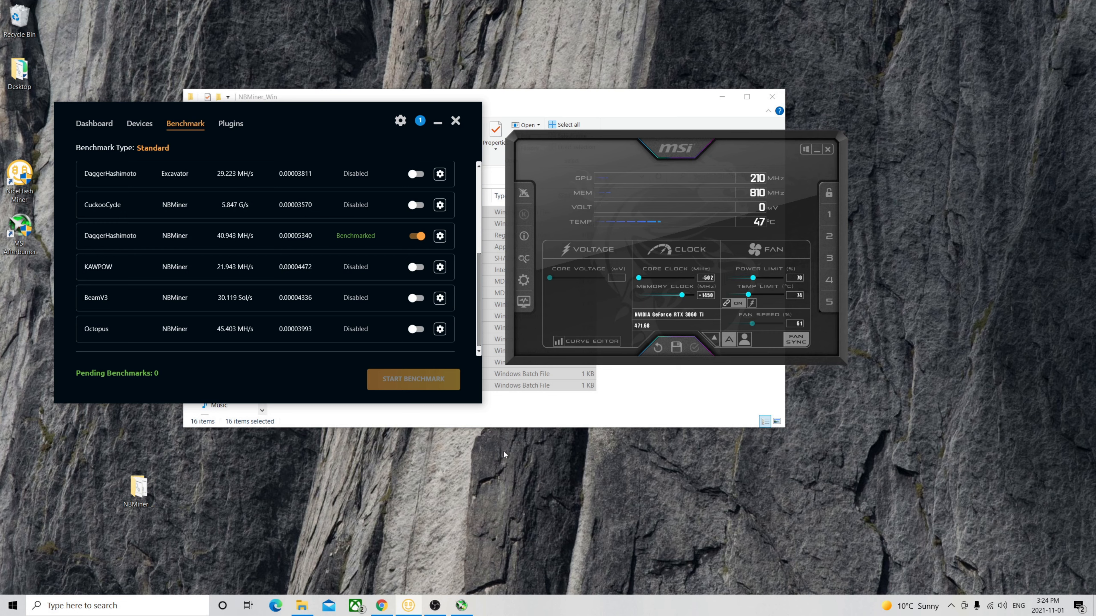
mouse_move(487, 570)
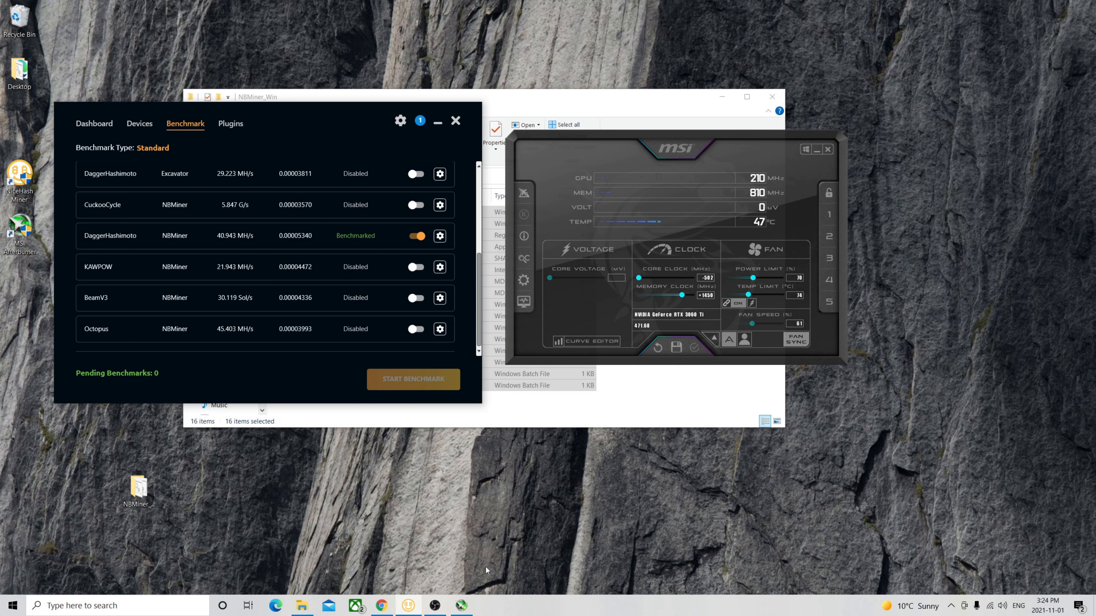
mouse_move(630, 475)
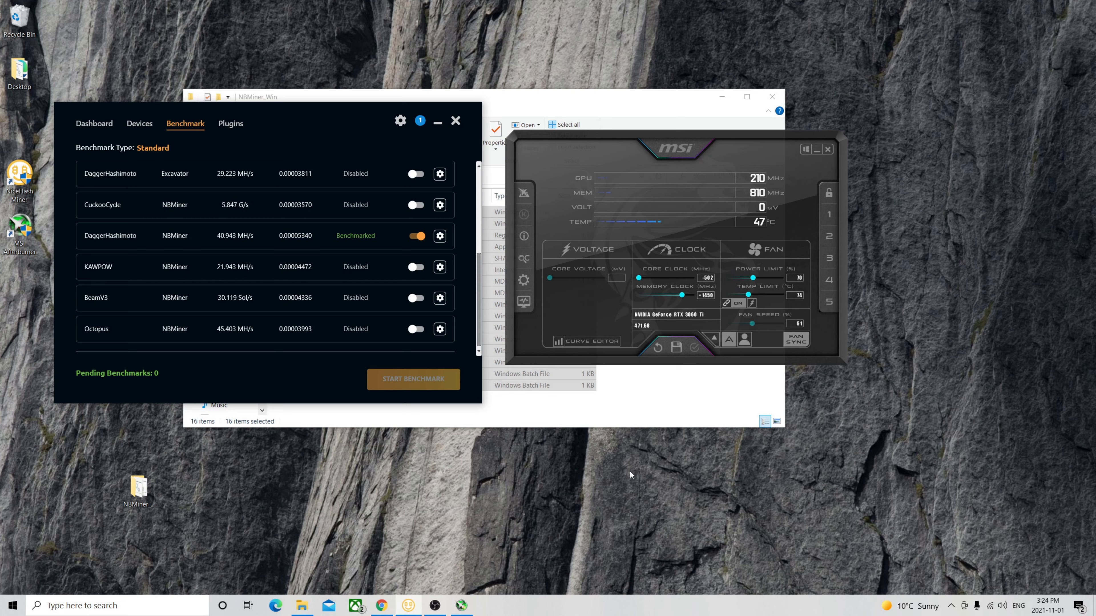